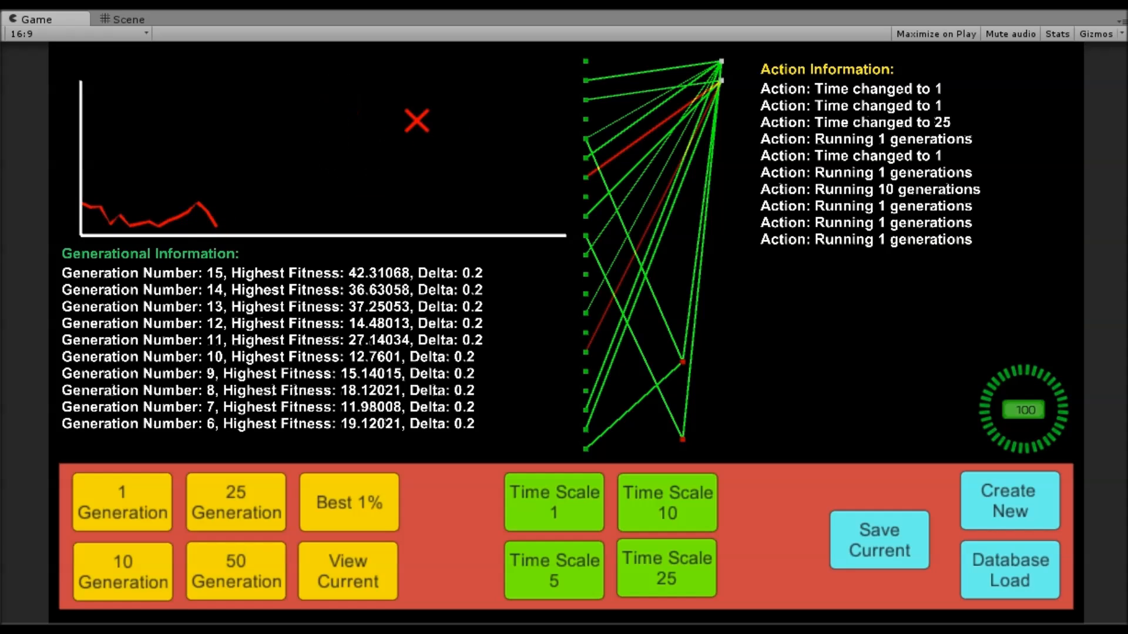
mouse_move(838, 155)
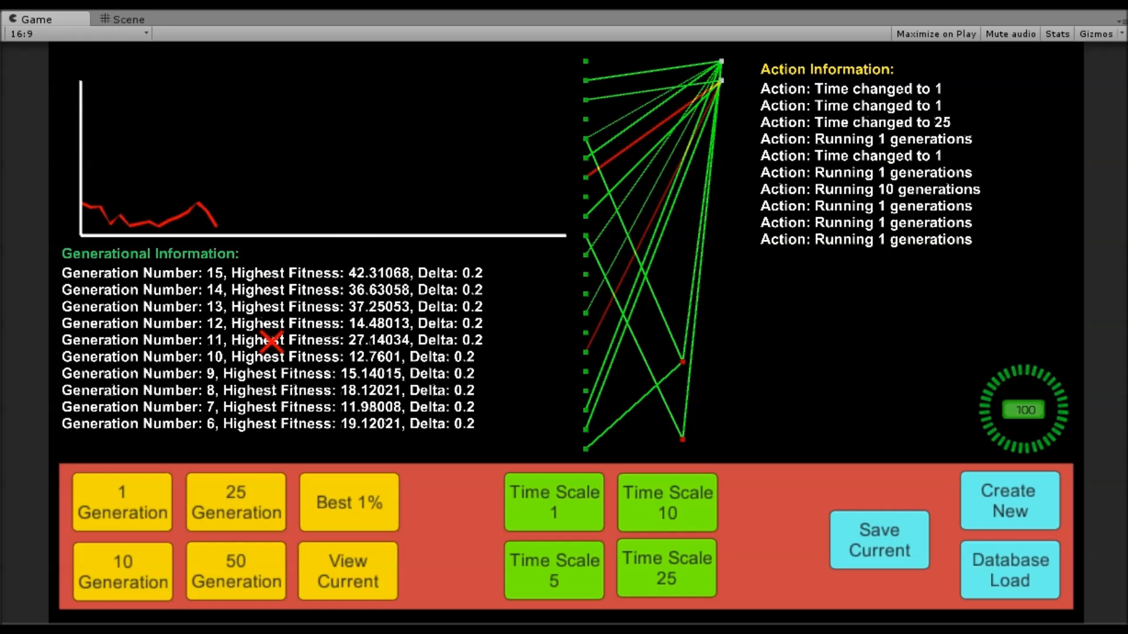
mouse_move(360, 273)
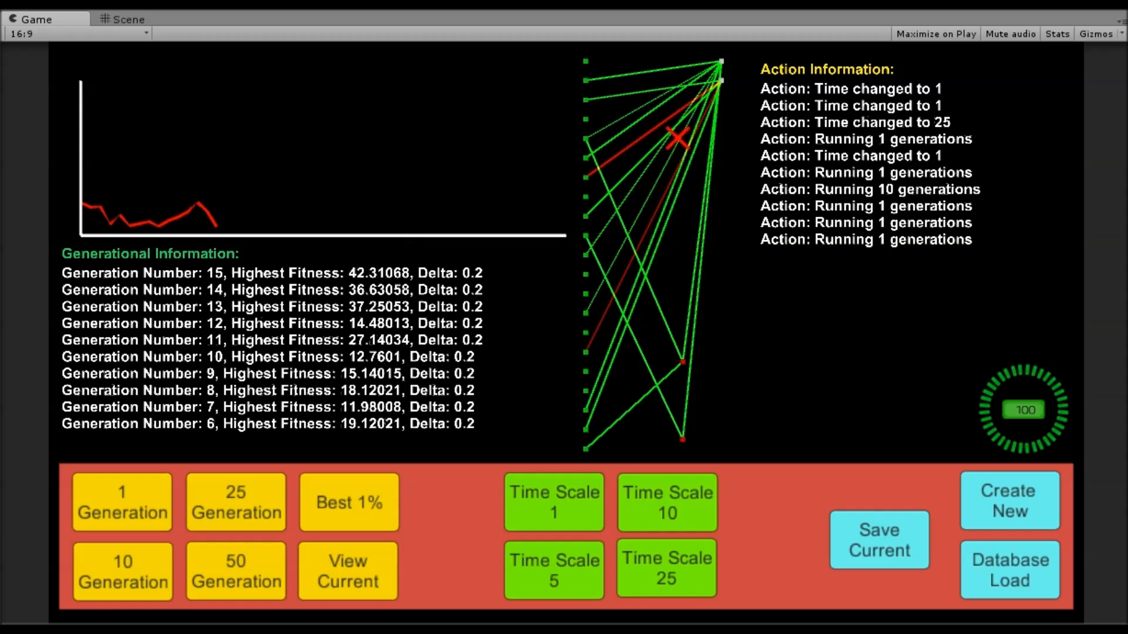
mouse_move(1054, 400)
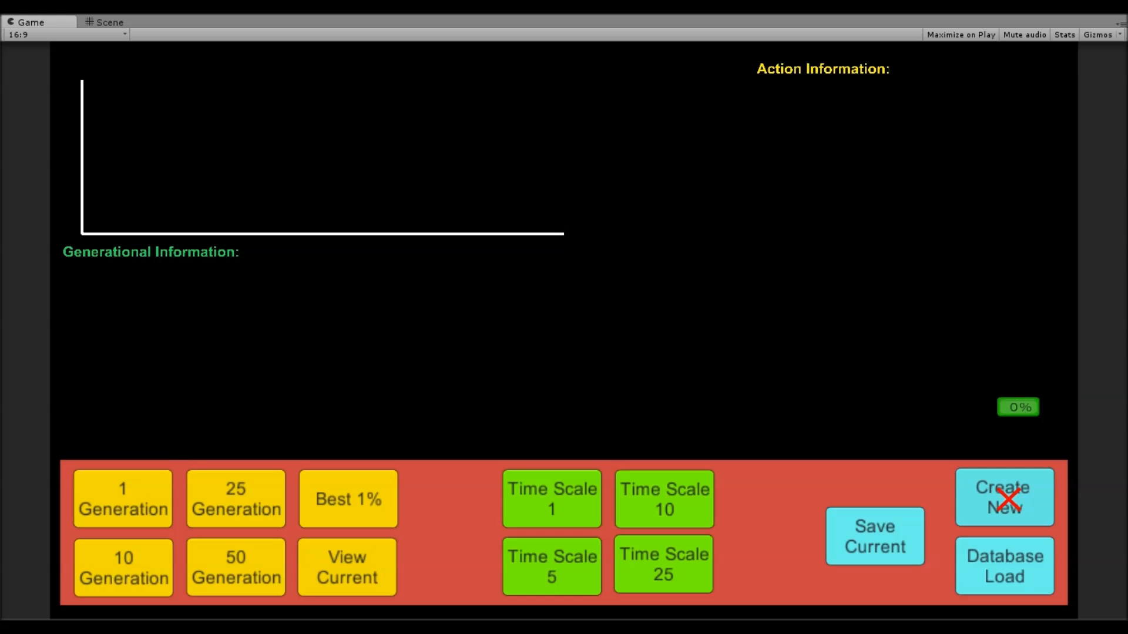
Step: Create a new neural network population, set time scale to 1, and run 10 generations
click(1004, 497)
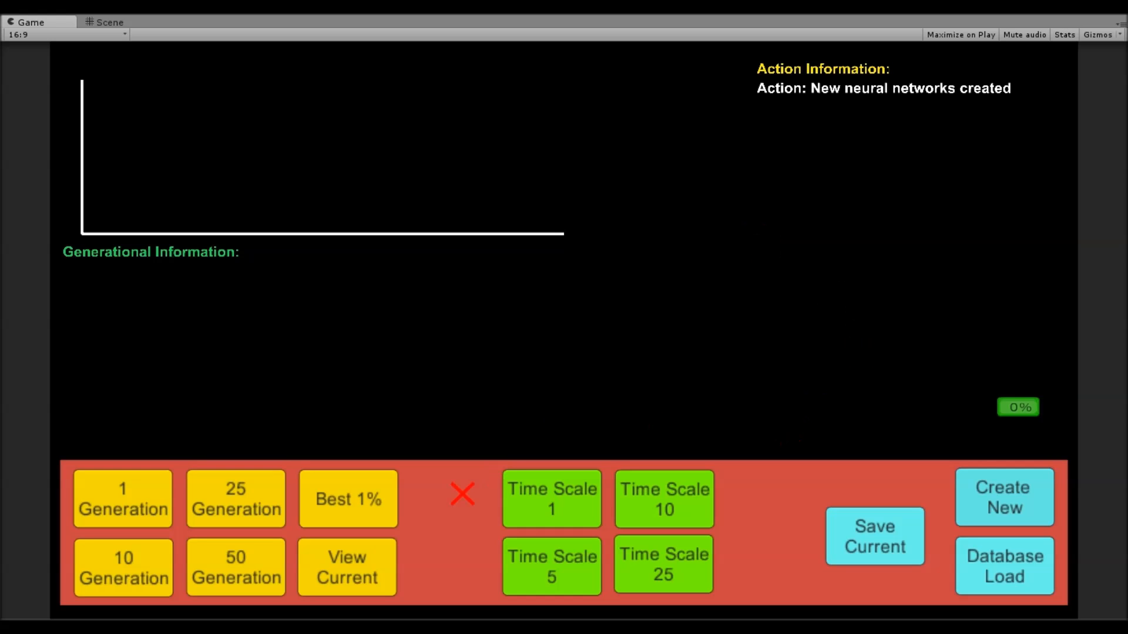
click(551, 499)
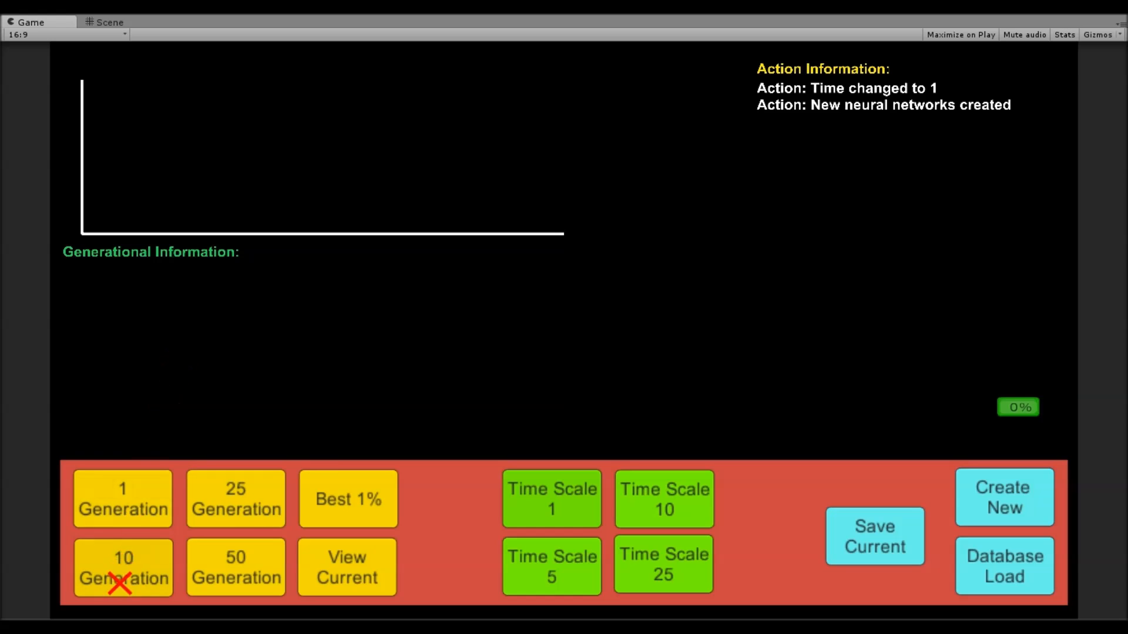
click(122, 567)
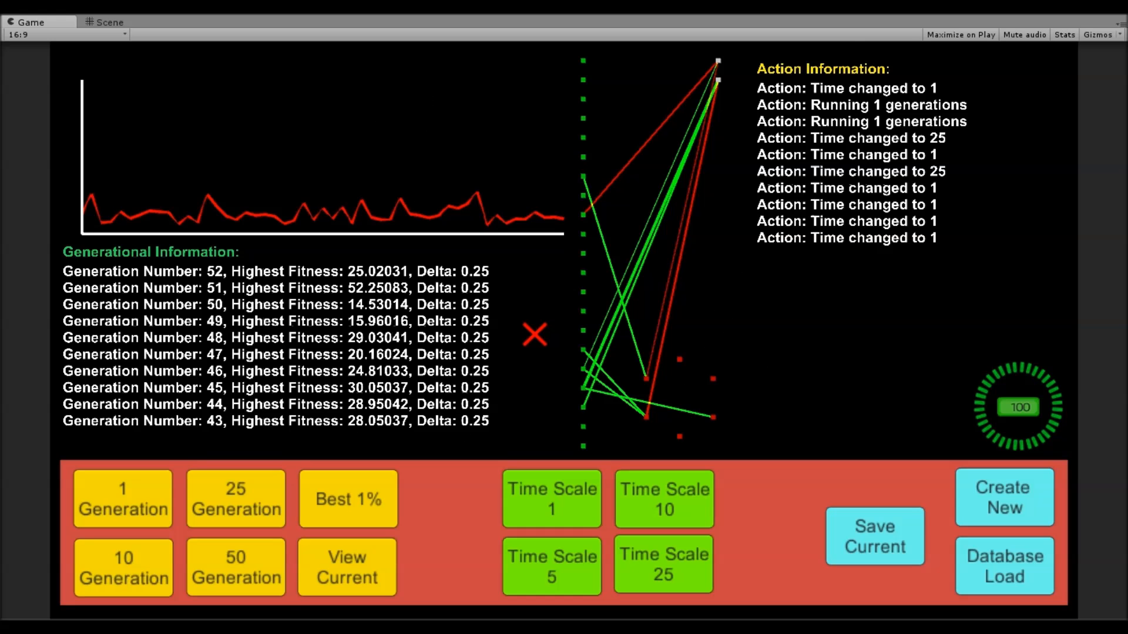
mouse_move(267, 279)
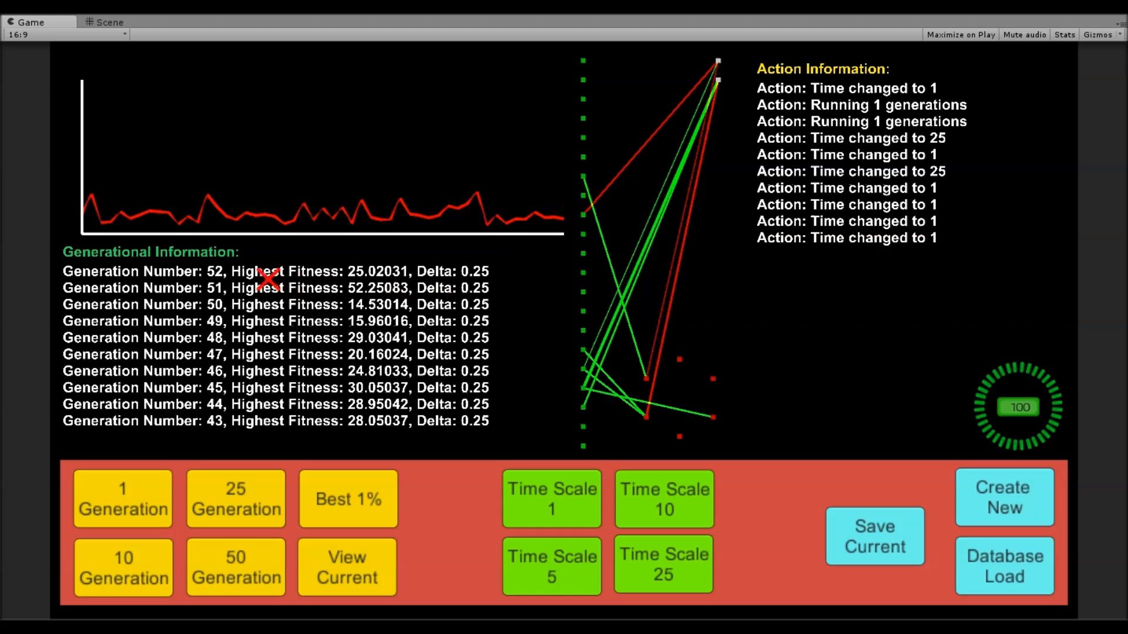
mouse_move(568, 215)
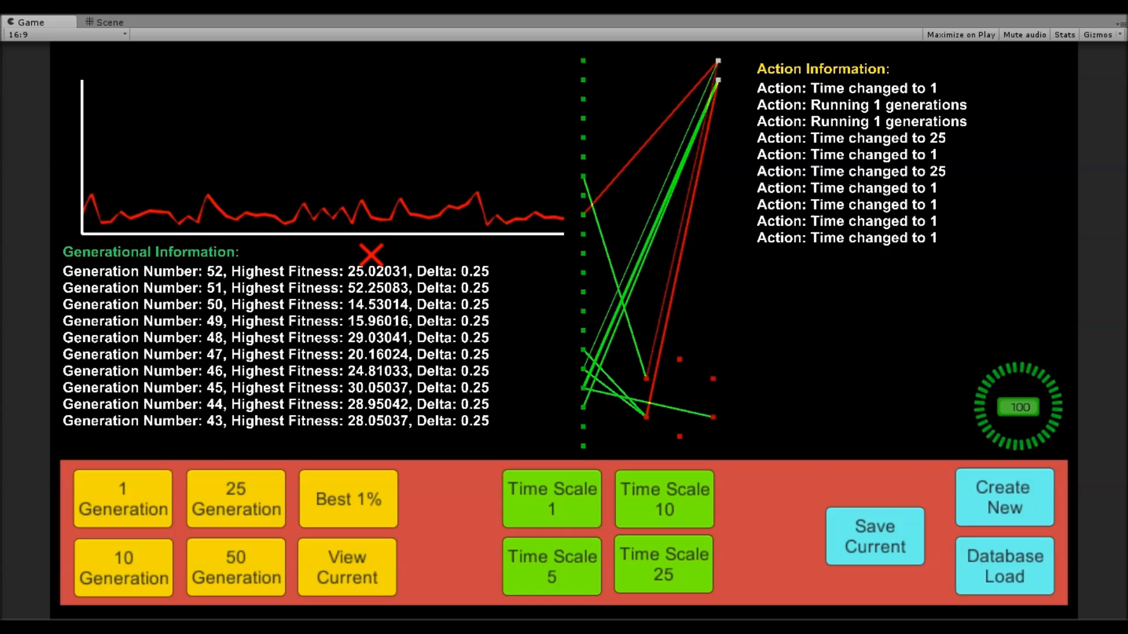
mouse_move(633, 318)
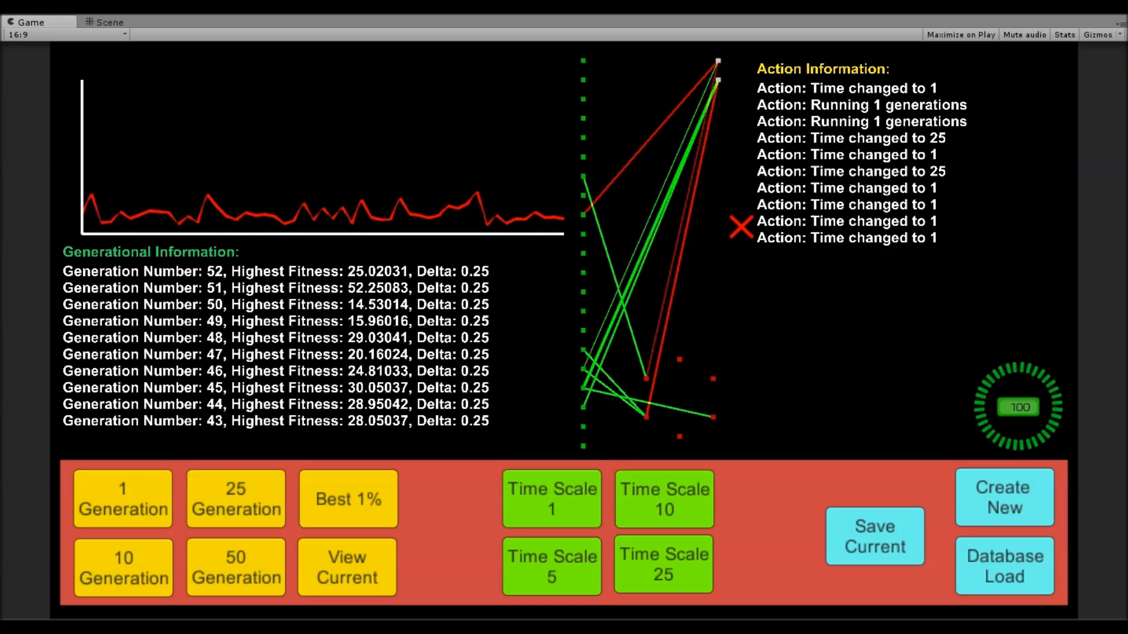
mouse_move(776, 208)
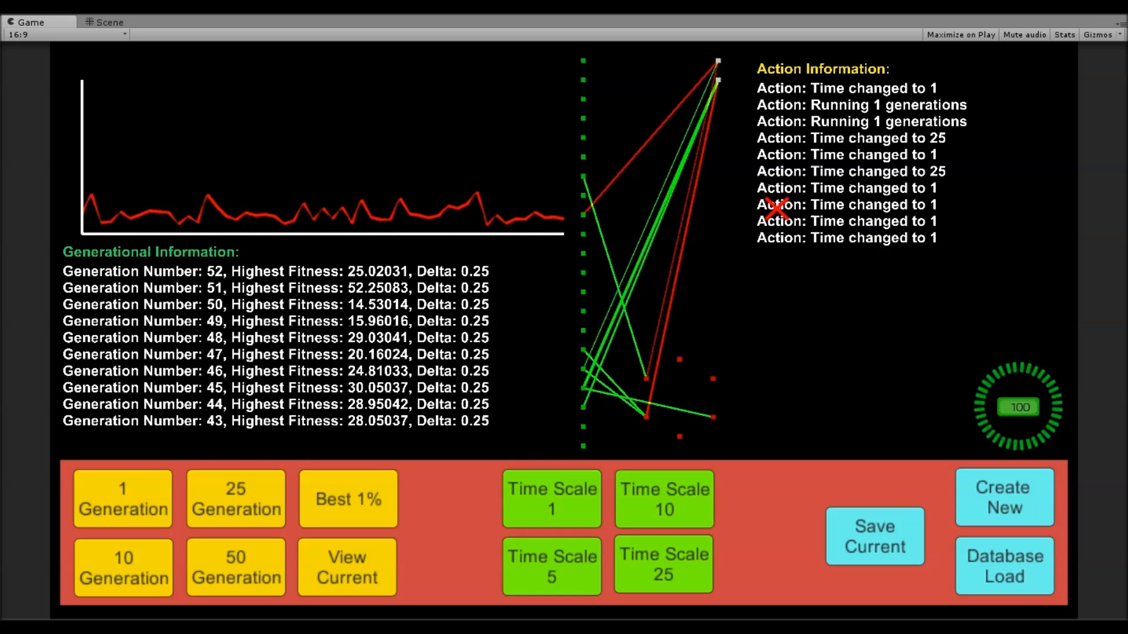